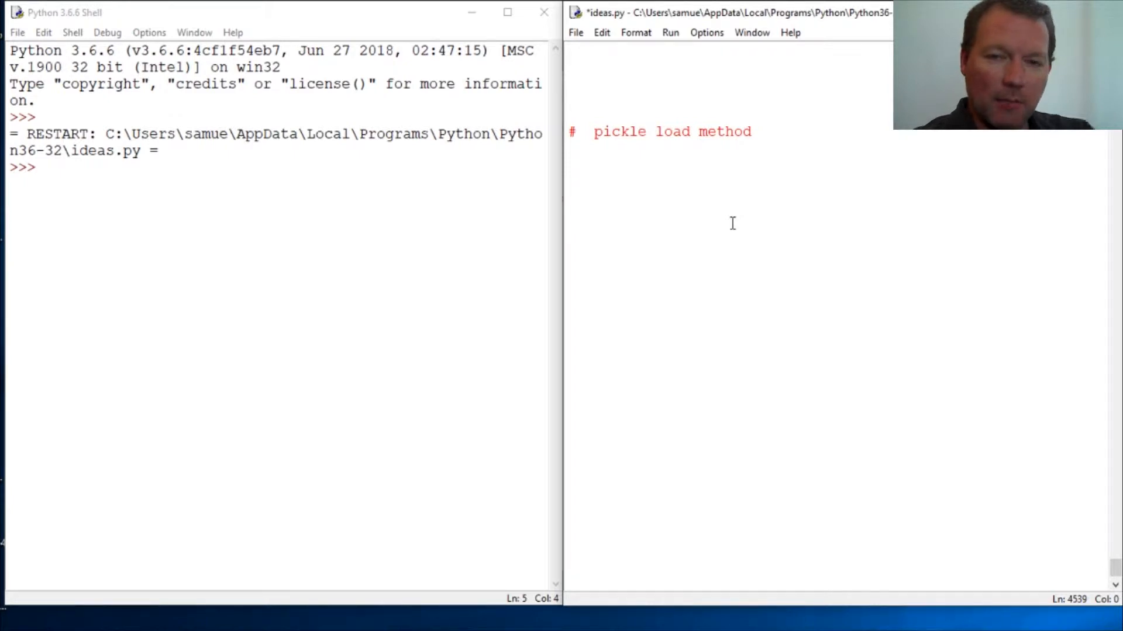
mouse_move(653, 109)
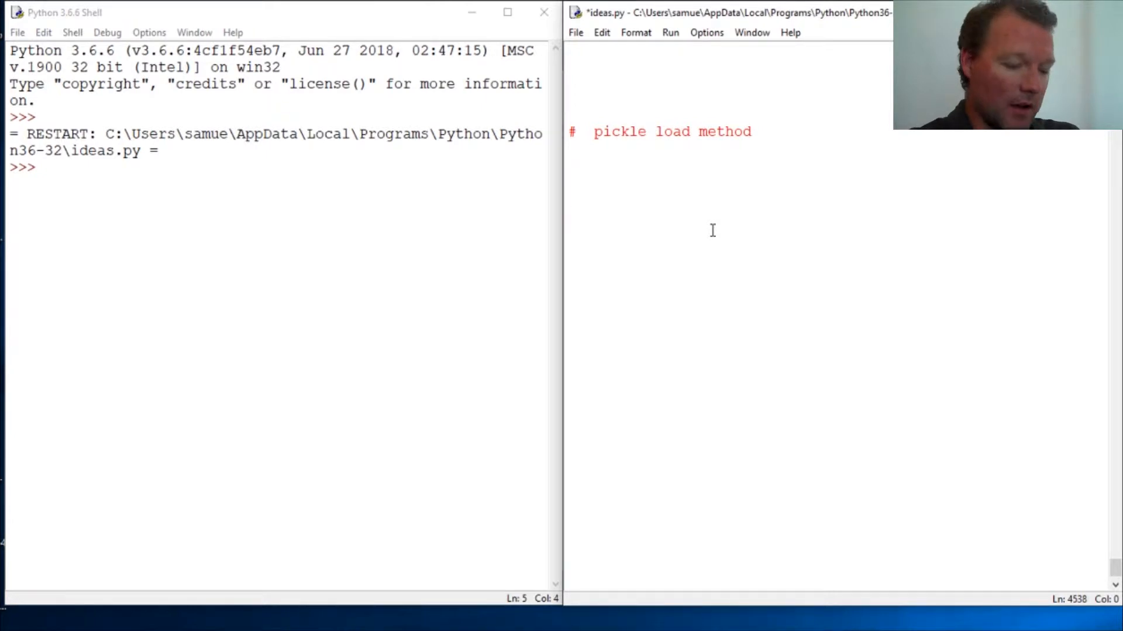
Begin the import line beneath the '# pickle load method' comment.
type("import")
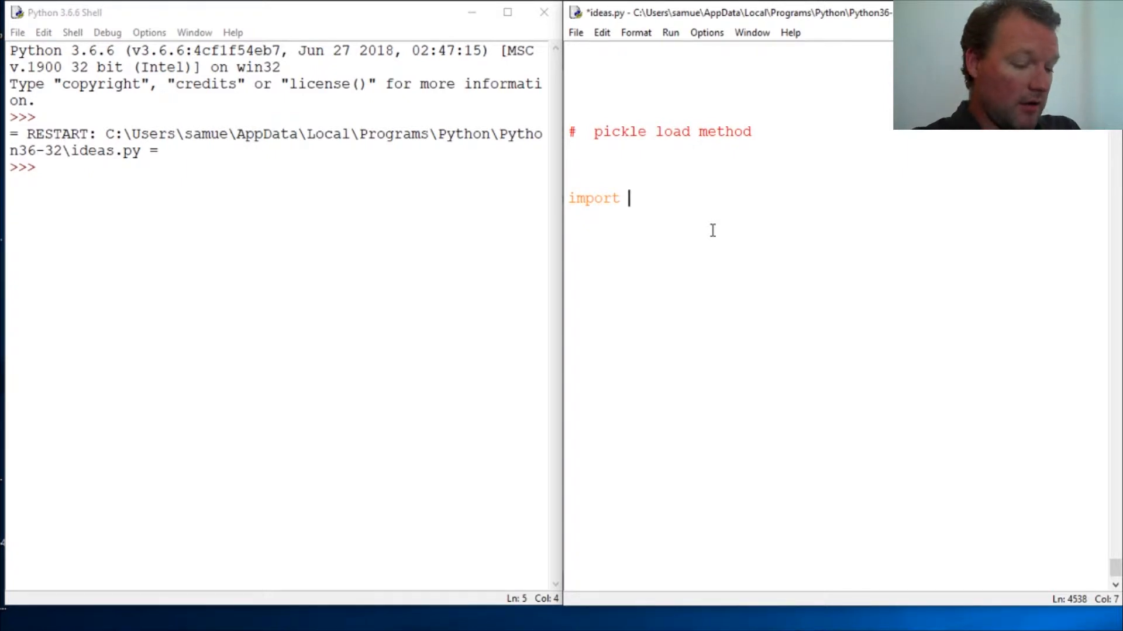
Complete the line as 'import pickle as pkl' and start a new line.
type("pi")
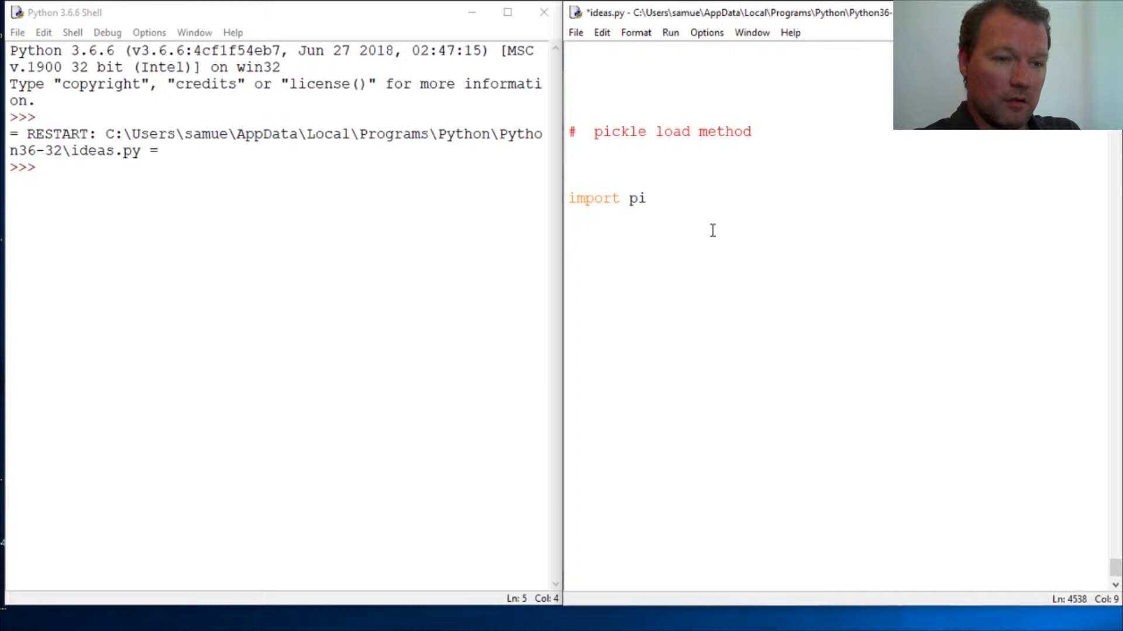
type("ckle as pkl")
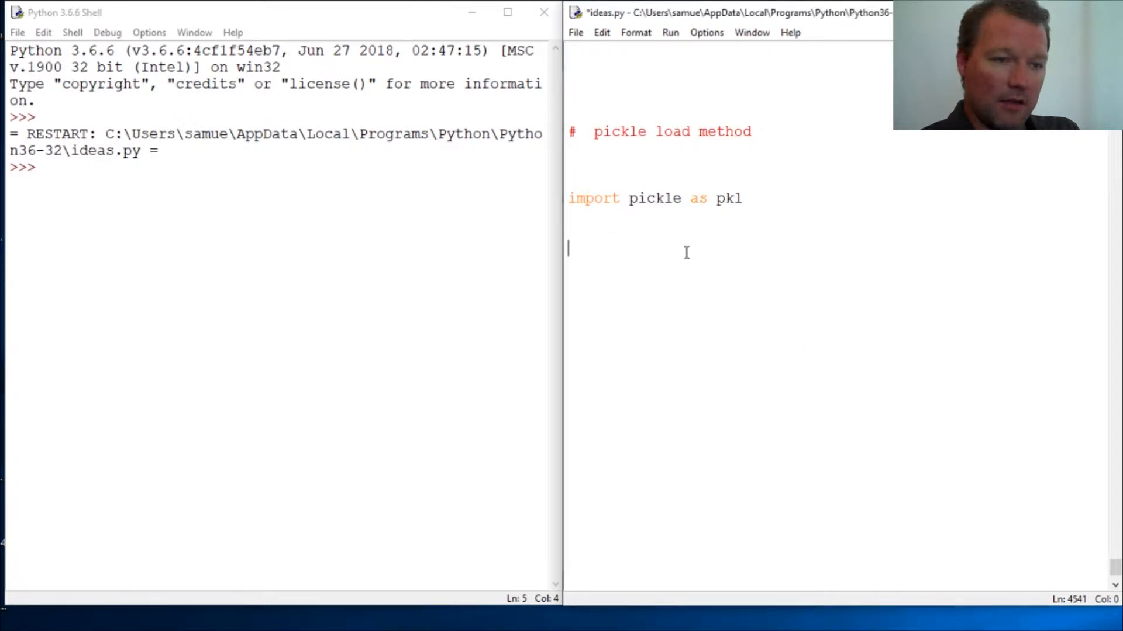
mouse_move(725, 264)
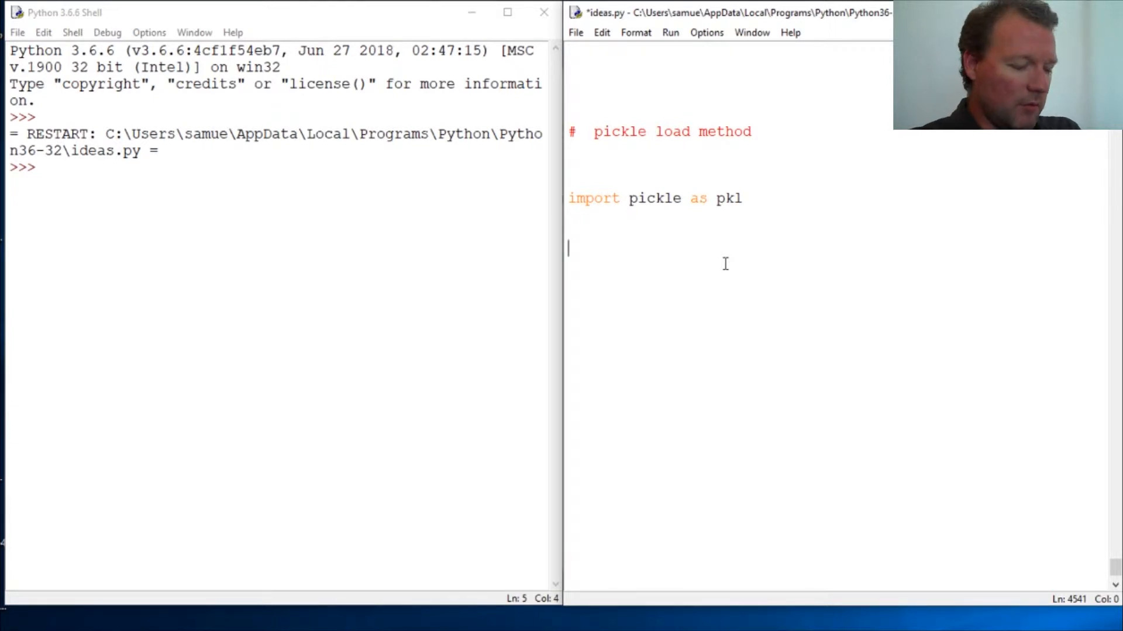
Assign file_name = 'boy_names.pkl' on the line below the import.
type("file =")
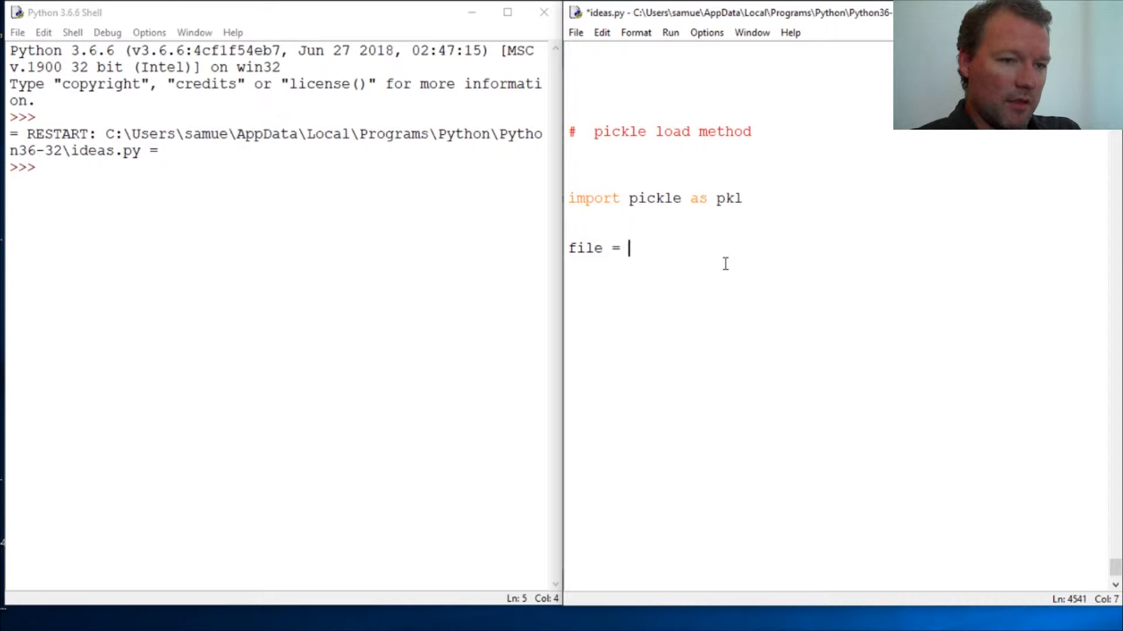
type("'")
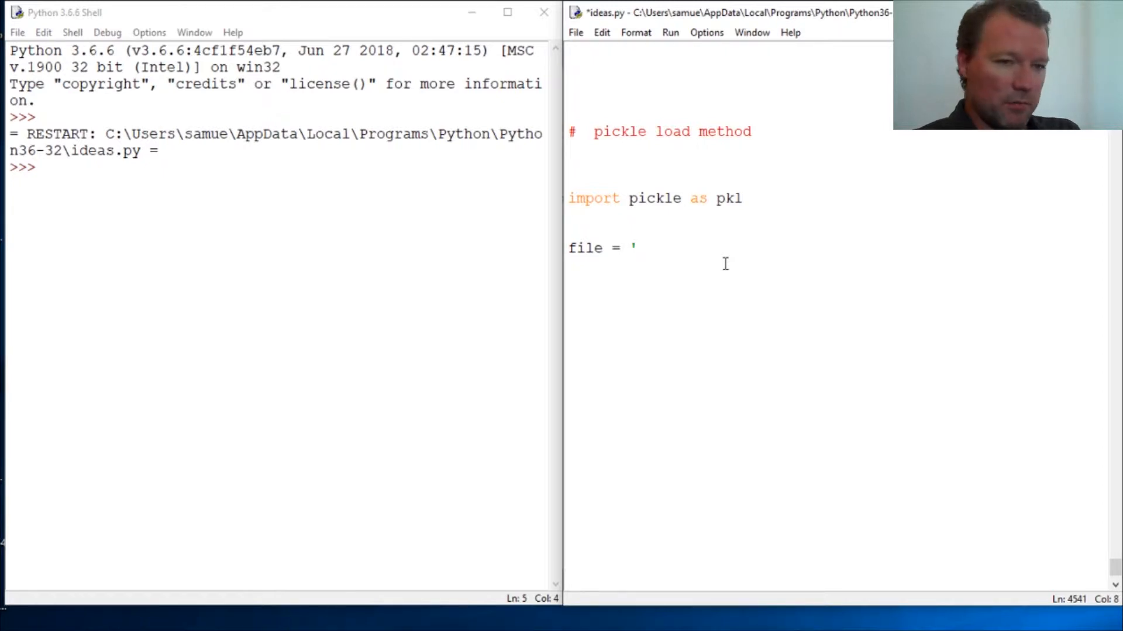
type("boy_")
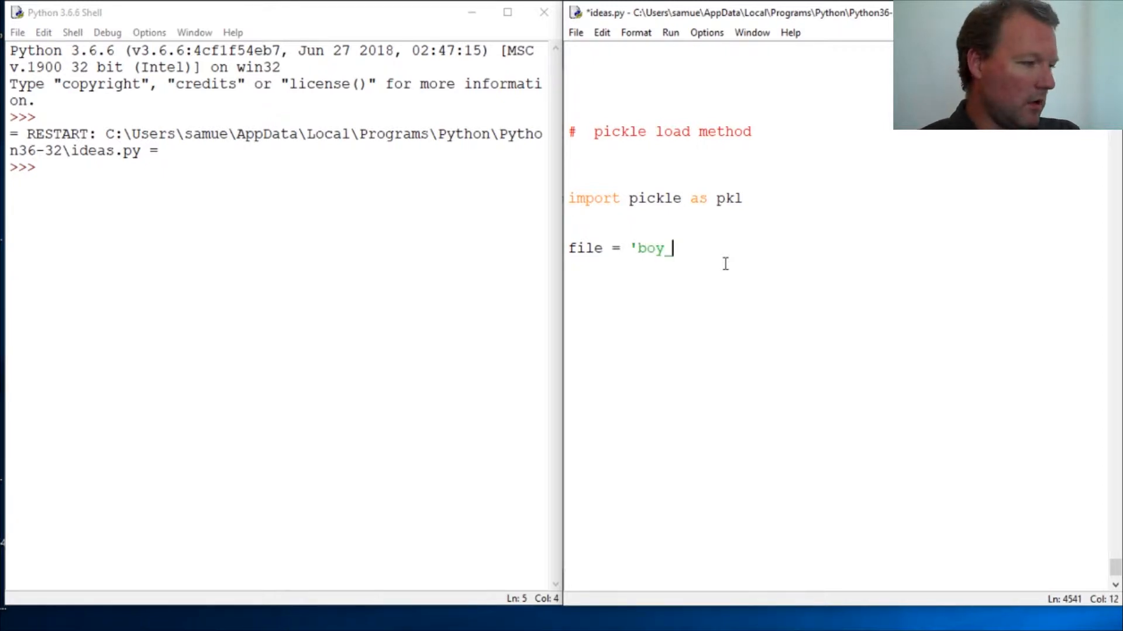
type("names.p")
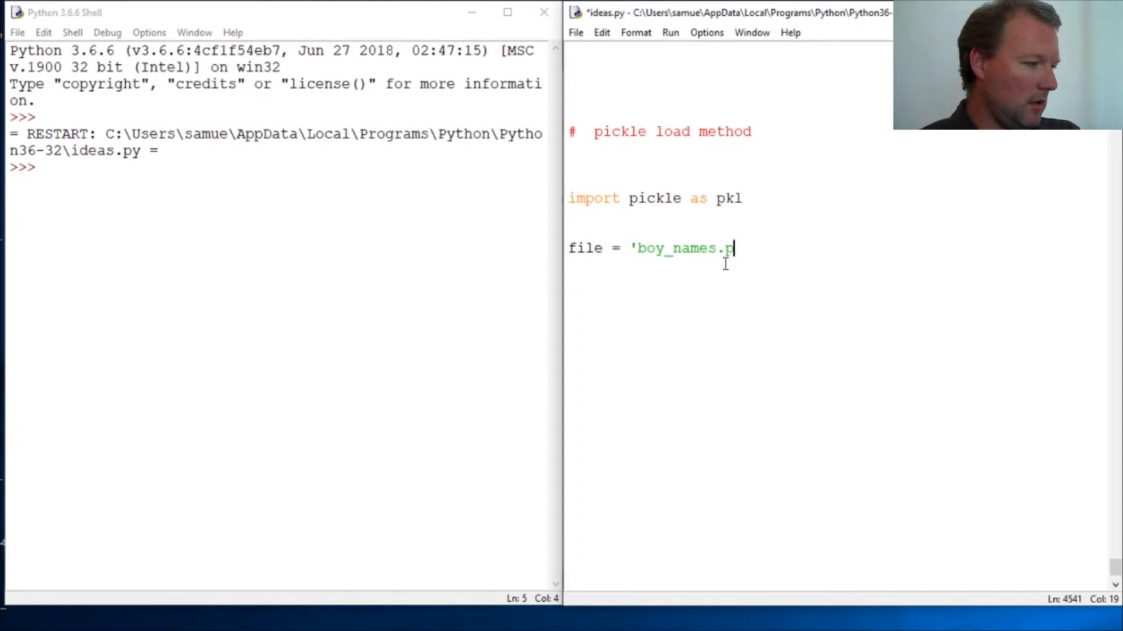
type("kl")
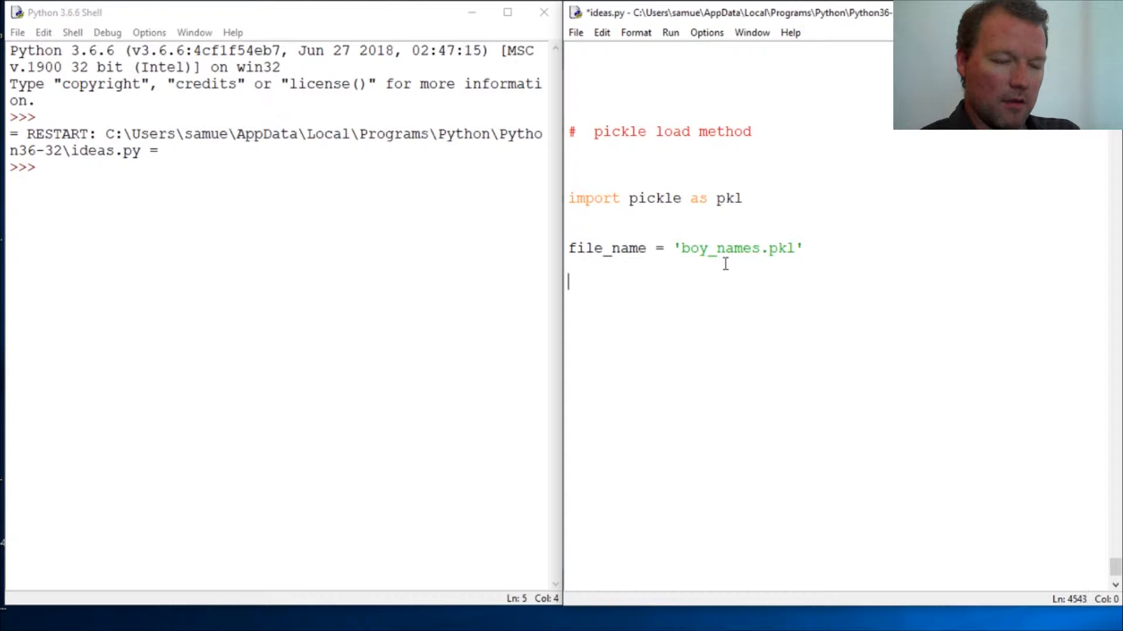
Write file = open(file_name,'rb') to open the pickle for binary reading, fixing the mode typo.
type("file")
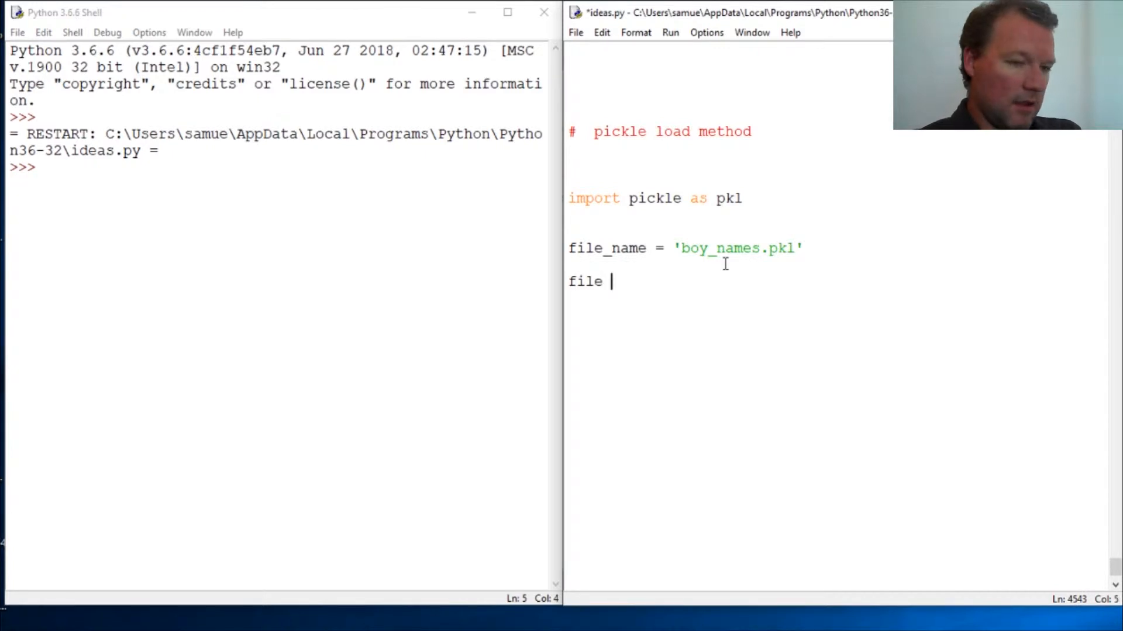
type("= open(")
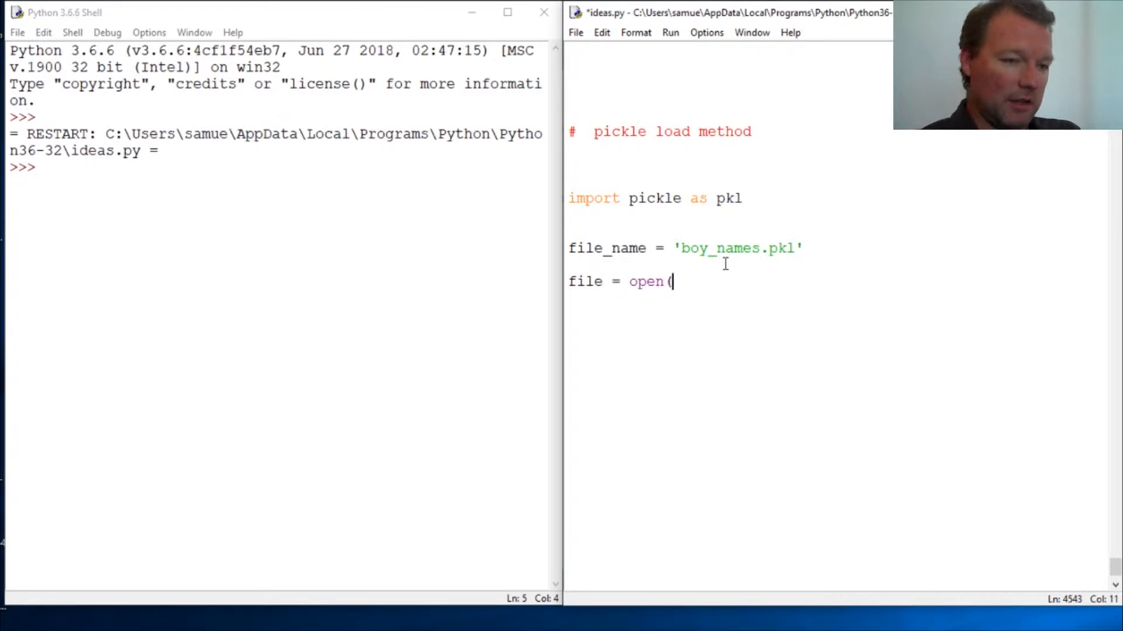
type("(file")
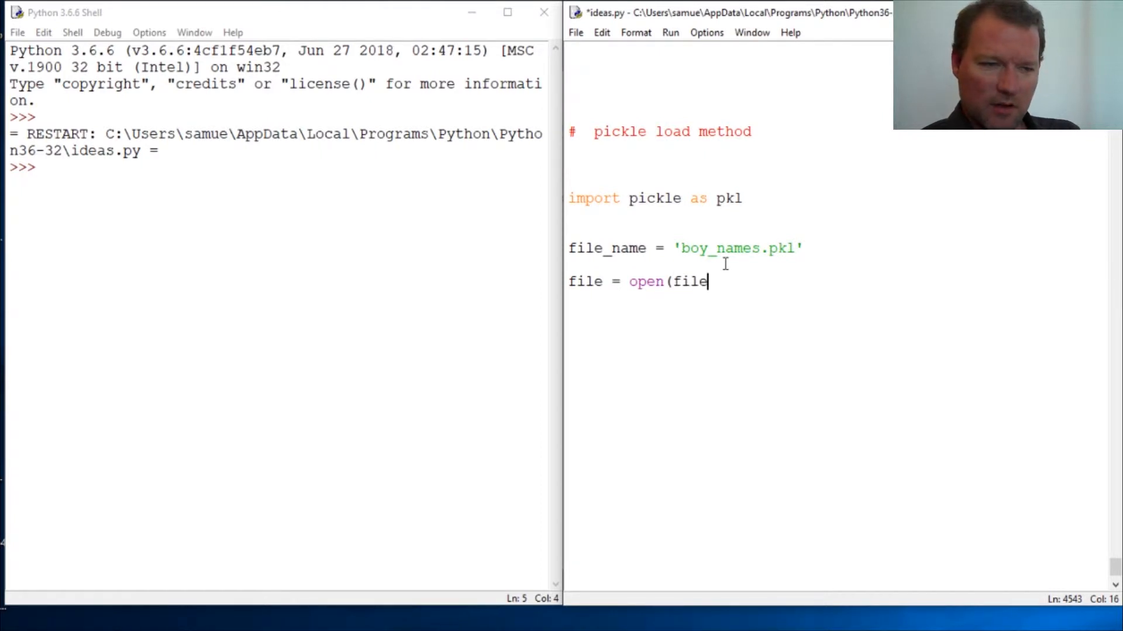
type("_name")
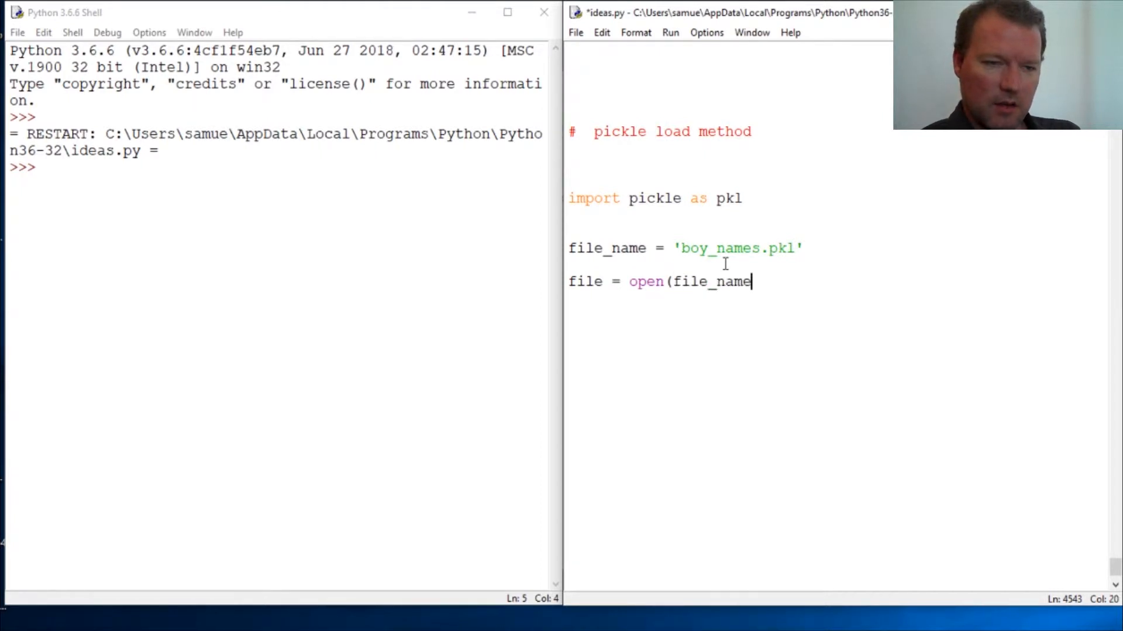
type(",'")
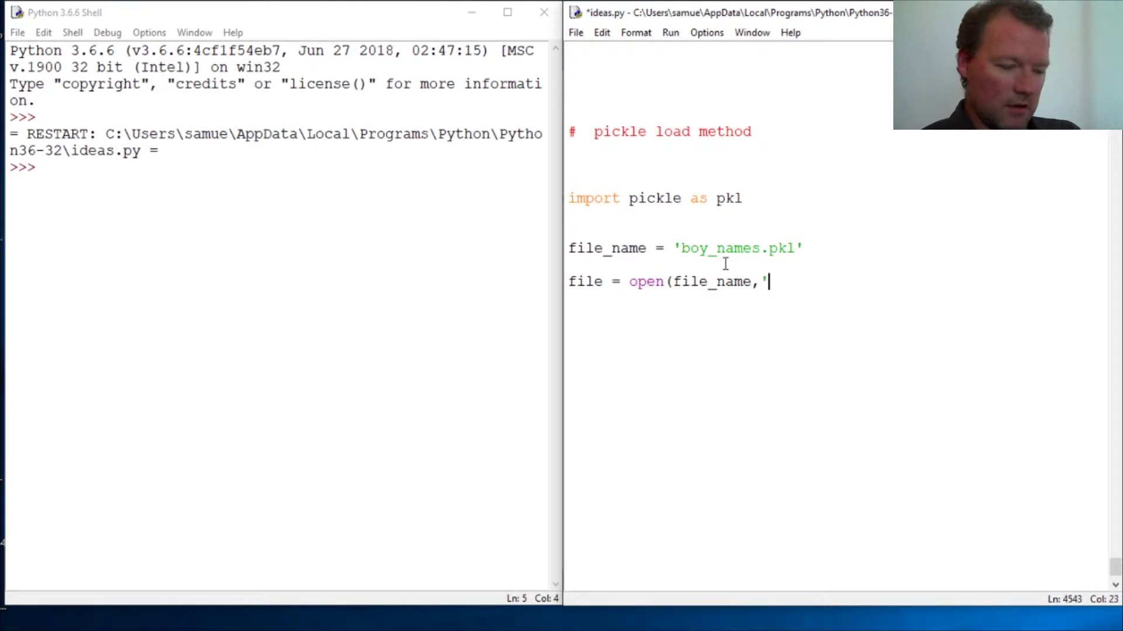
type("r;b")
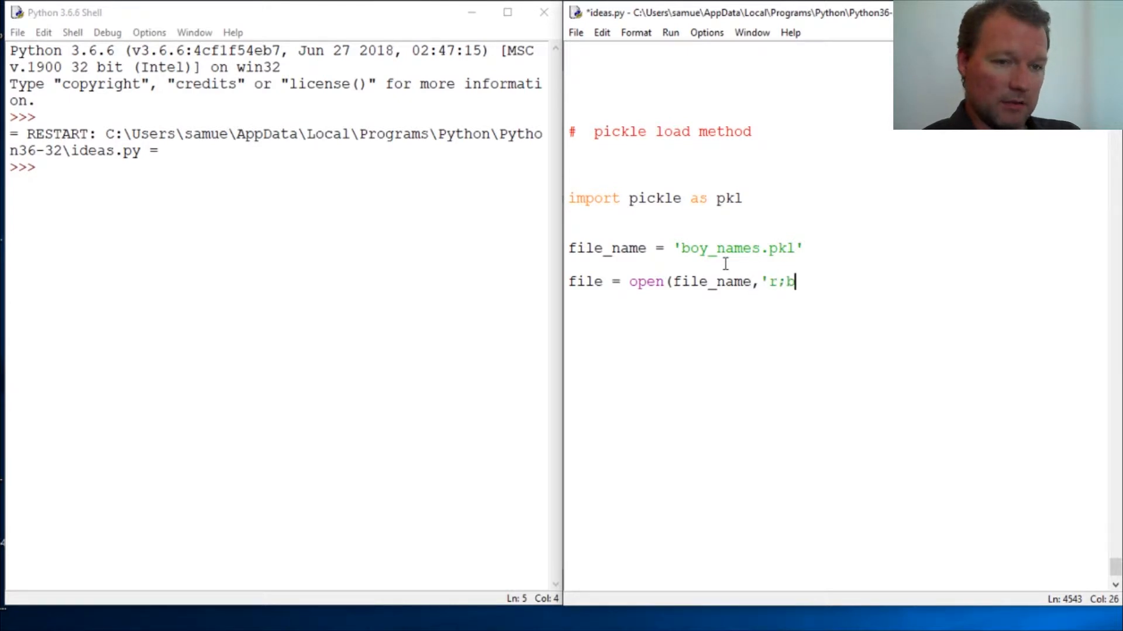
type("b')")
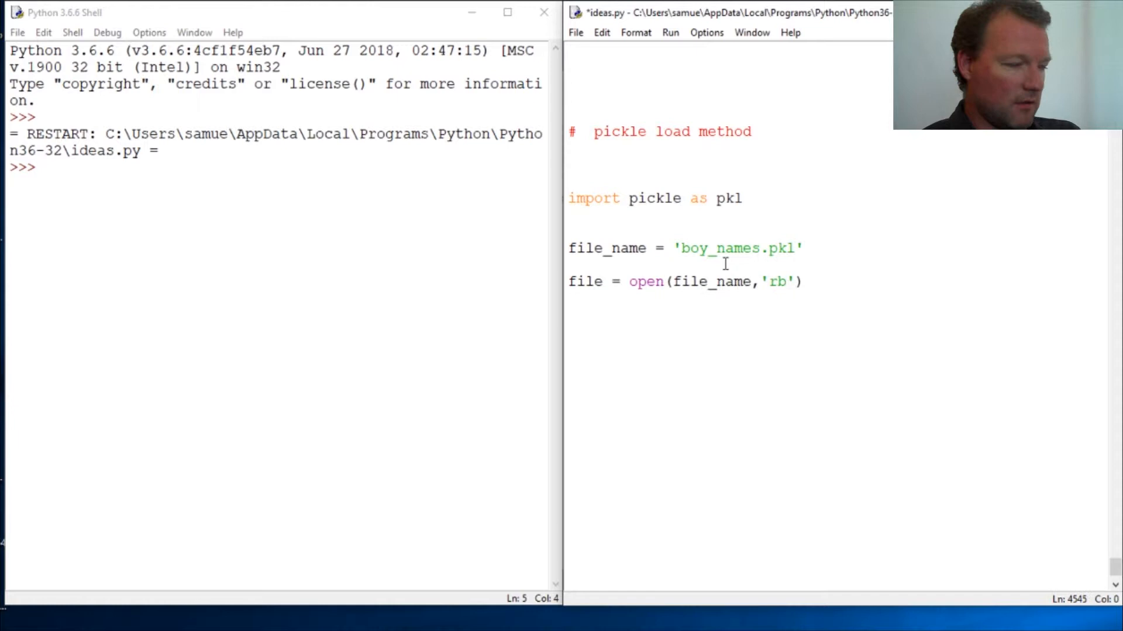
type("boy")
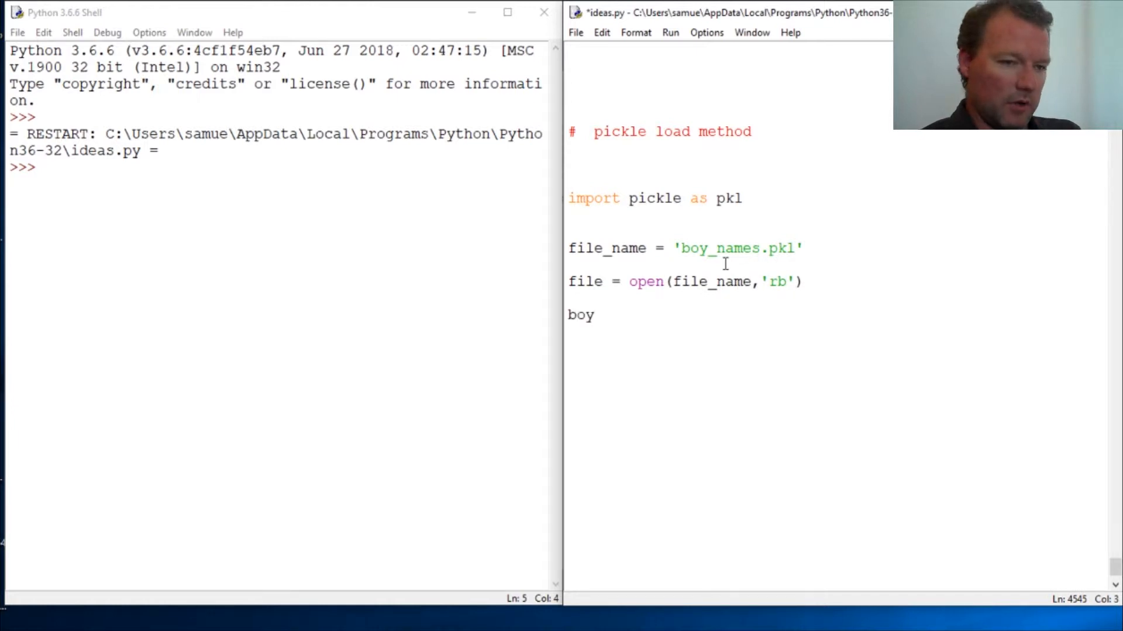
Write boy_names = = pkl.load(file), leaving a doubled equals sign.
type("_nam")
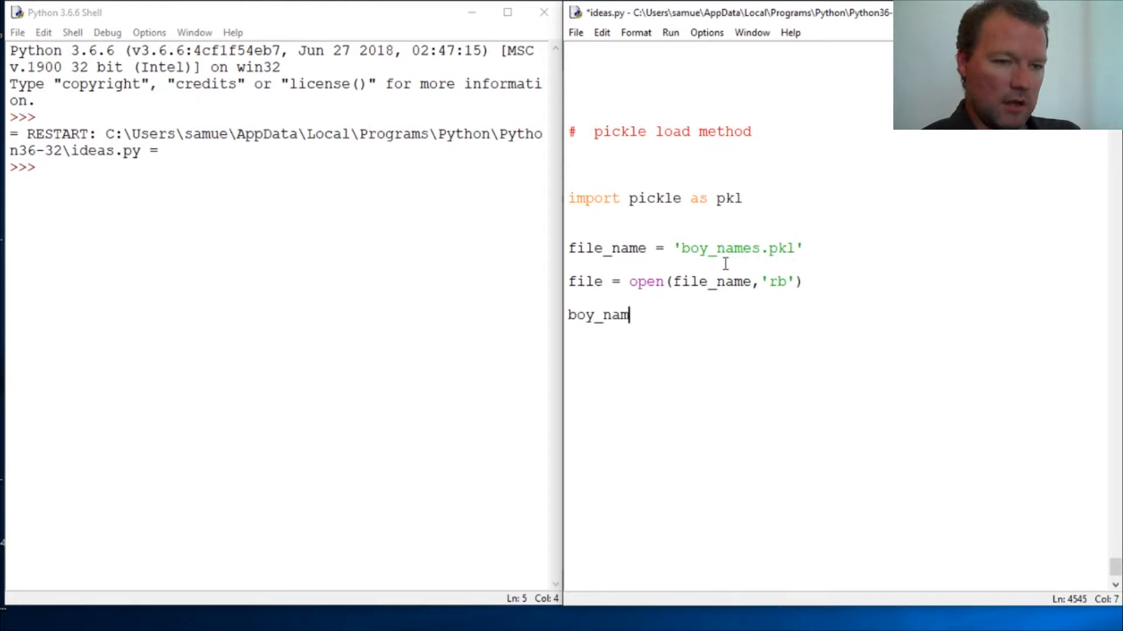
type("es =")
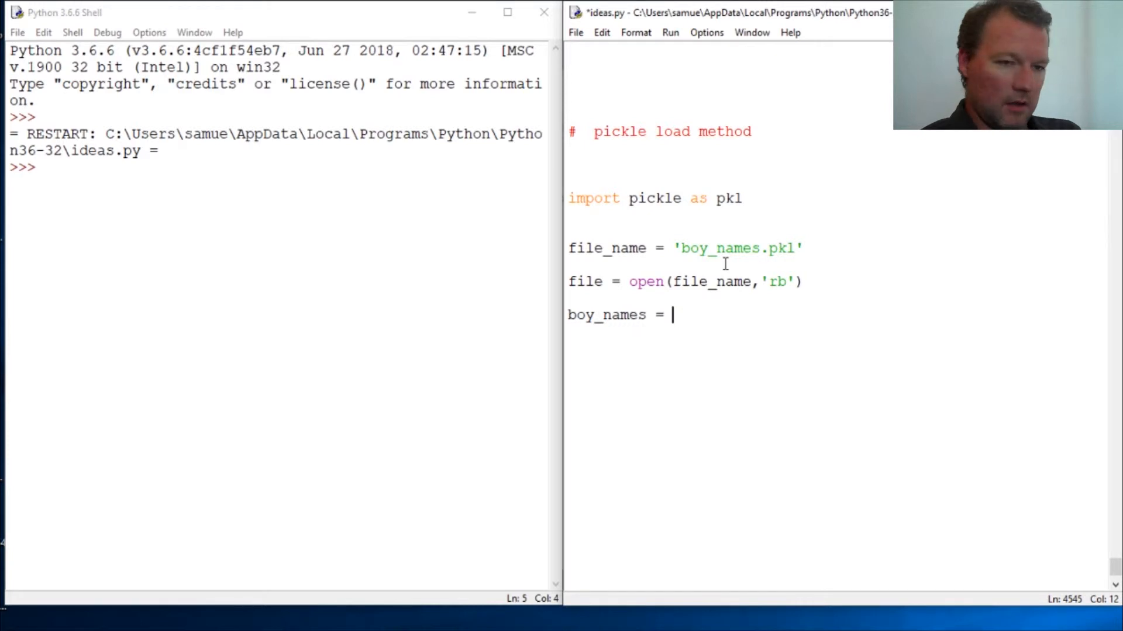
type("= pkl")
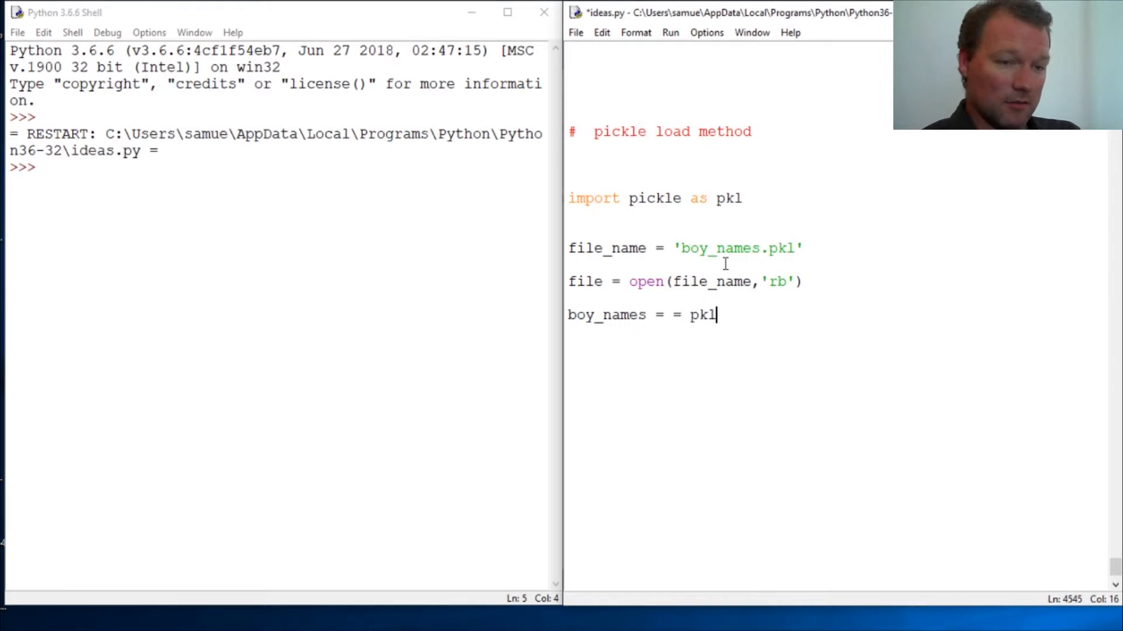
type(".lea")
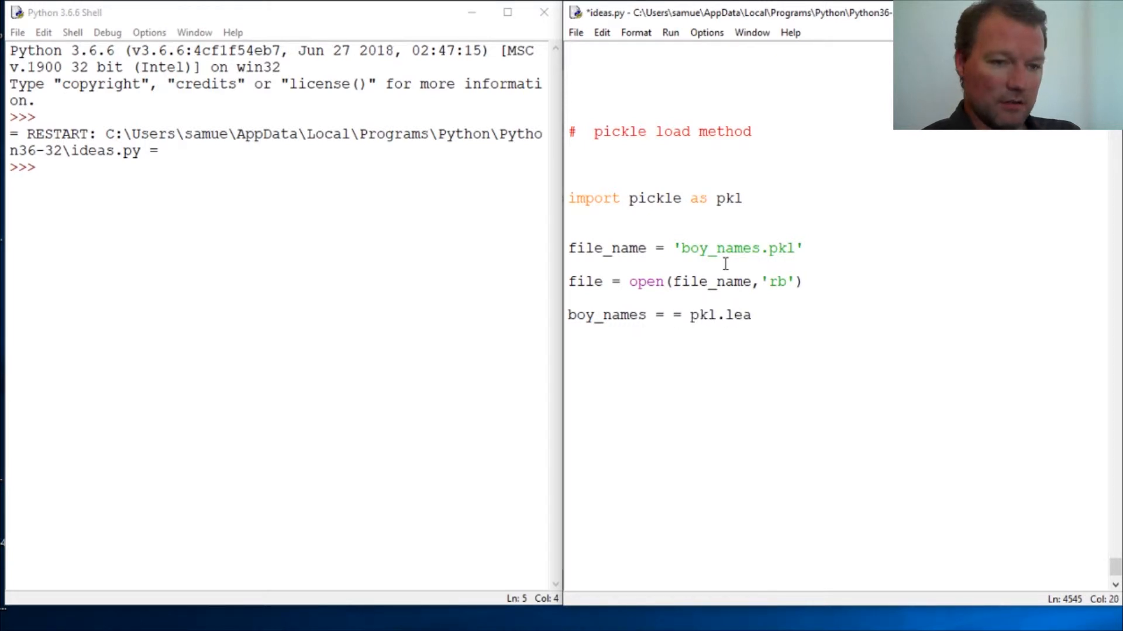
type("d")
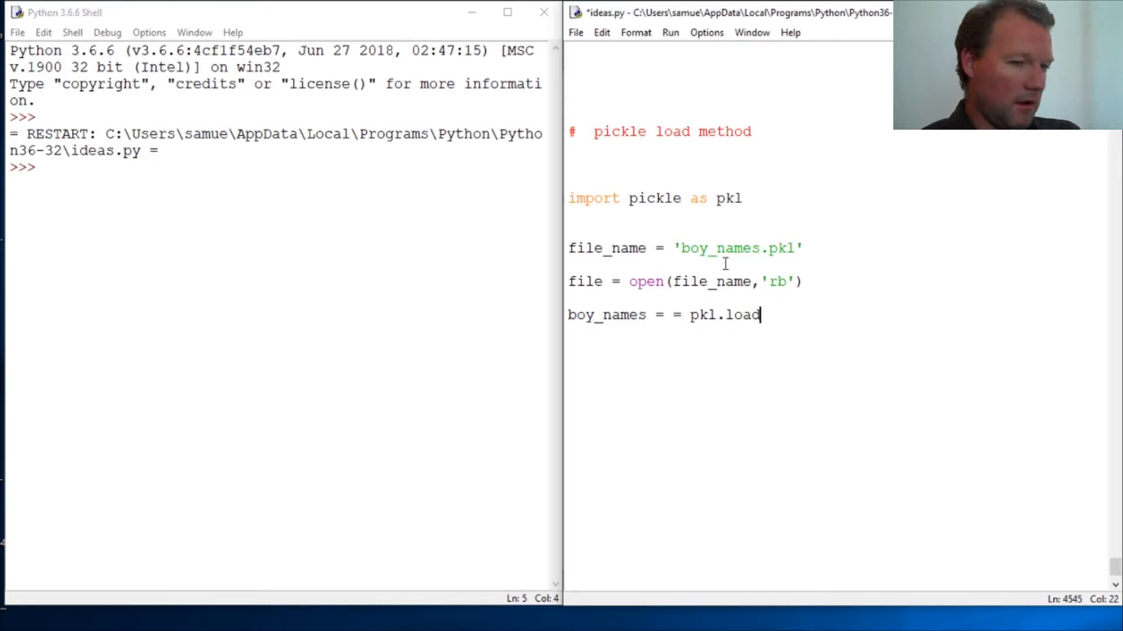
type("(file)")
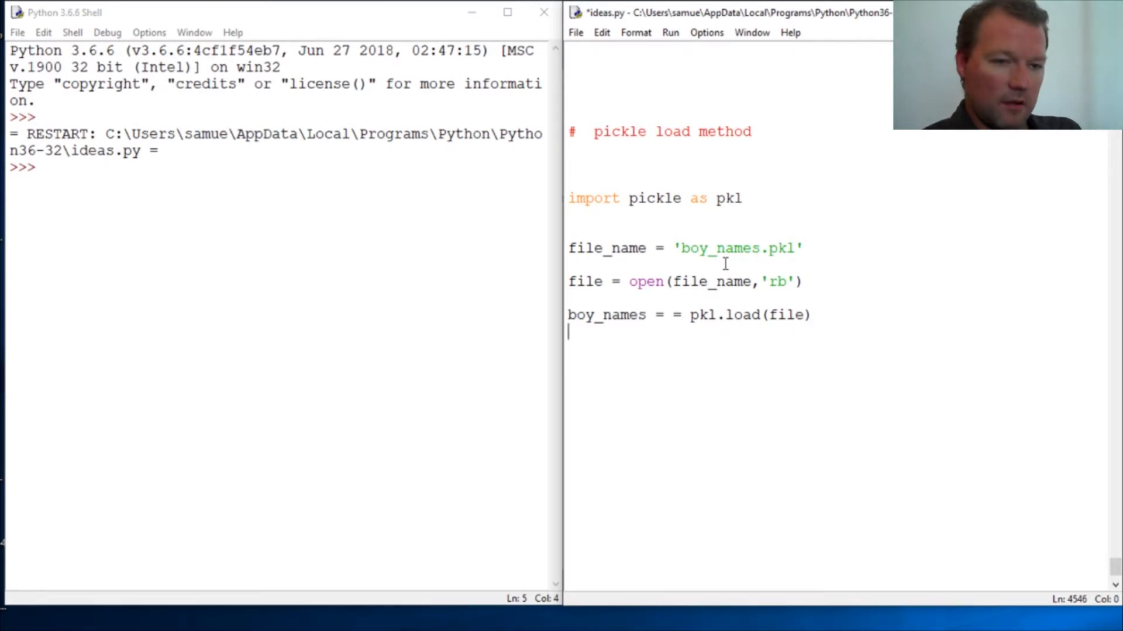
End the script with file.close() after the load line.
type("pr")
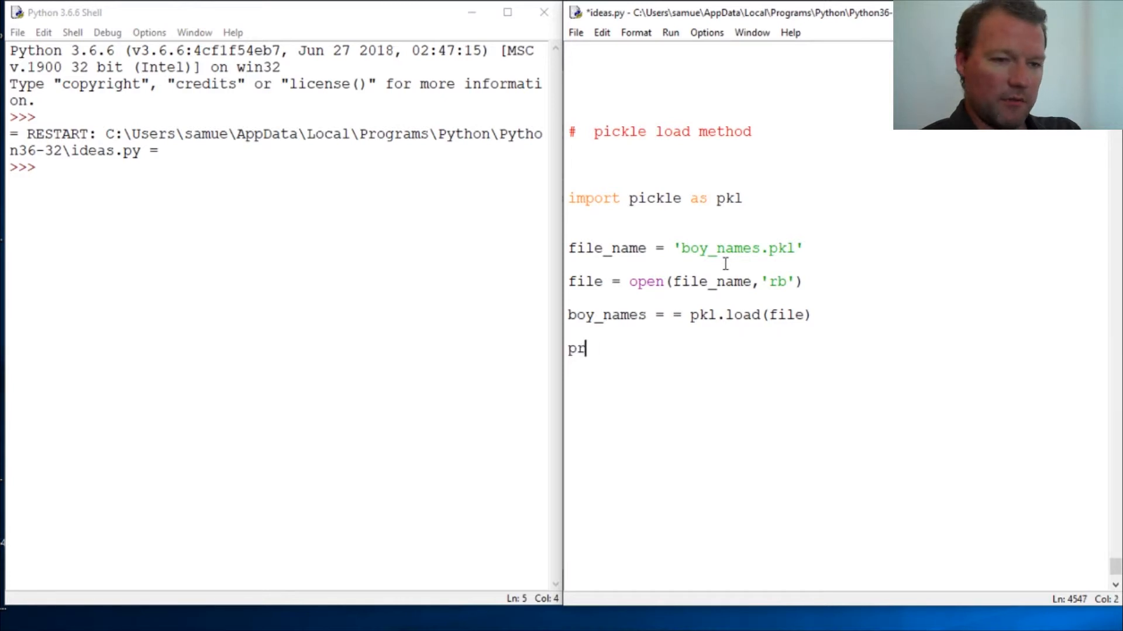
type("file.clo")
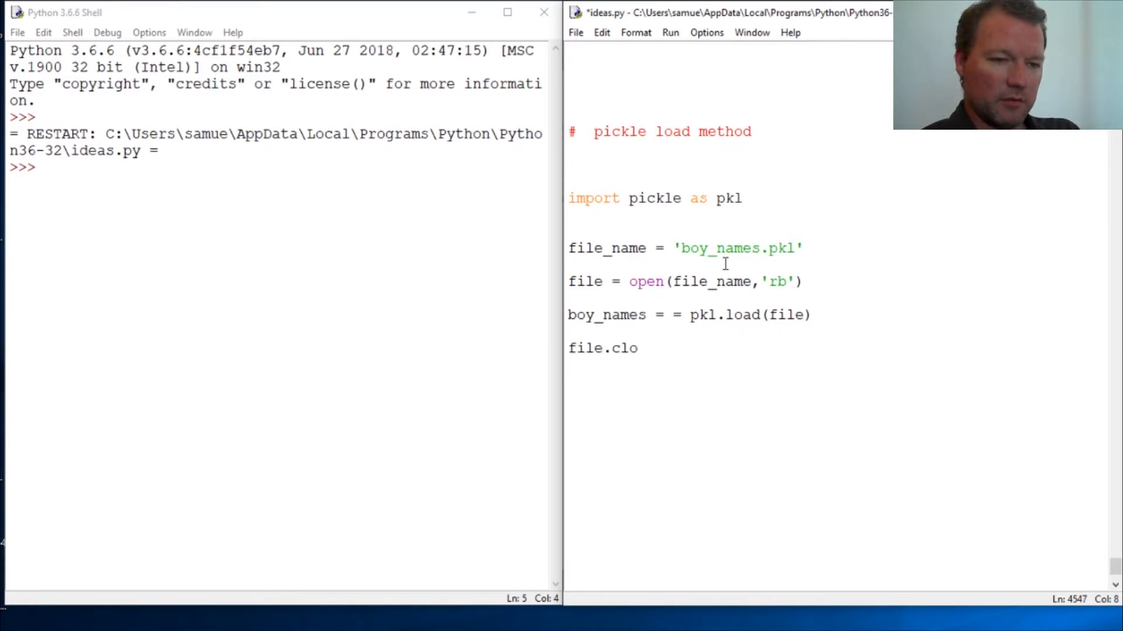
type("se()")
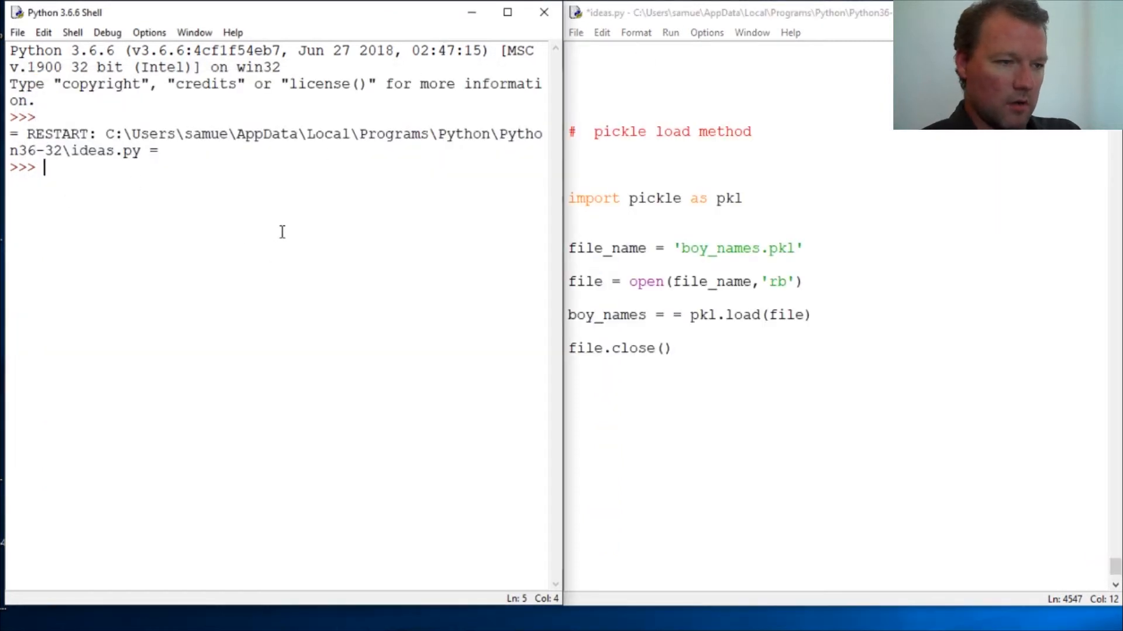
Evaluate boy_names in the shell, getting a NameError, and run the script into a syntax error.
type("boy_")
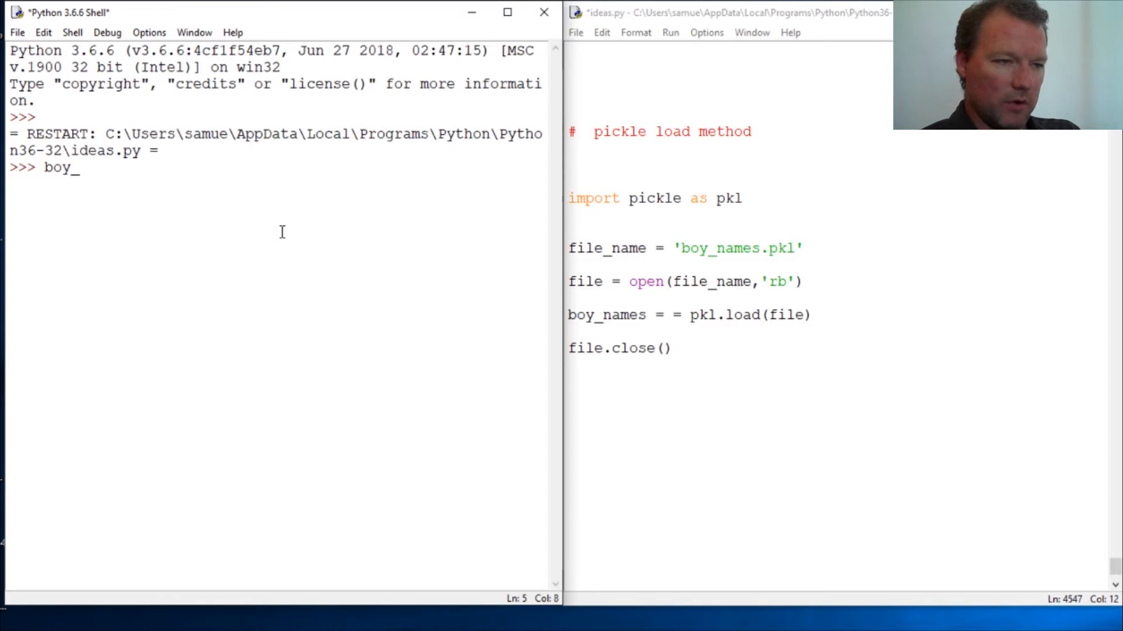
type("_names")
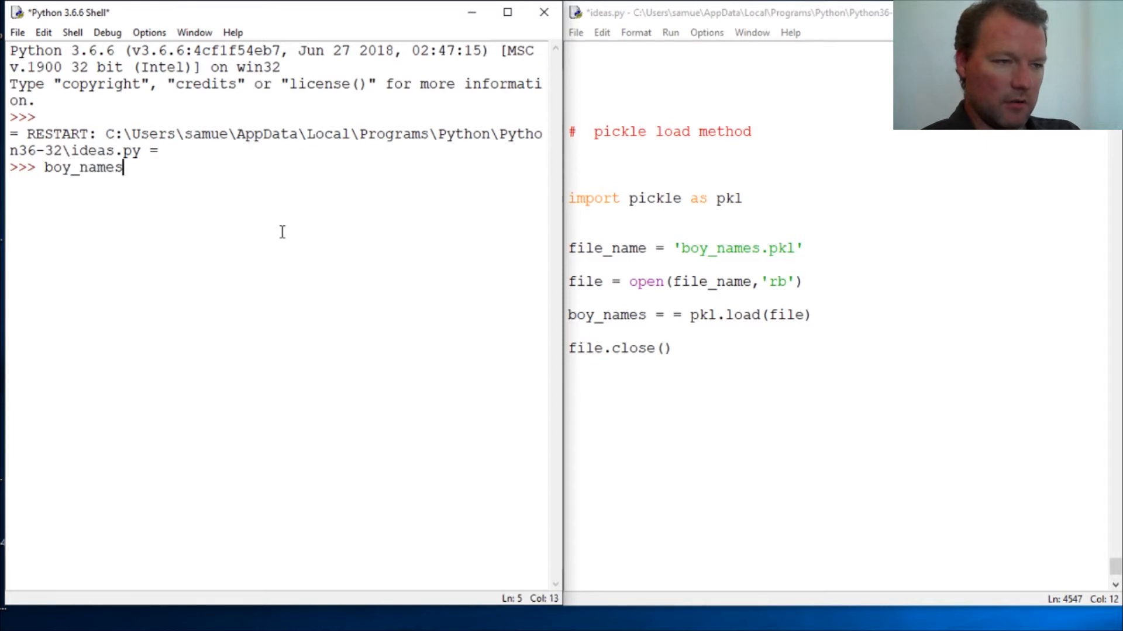
key("Return")
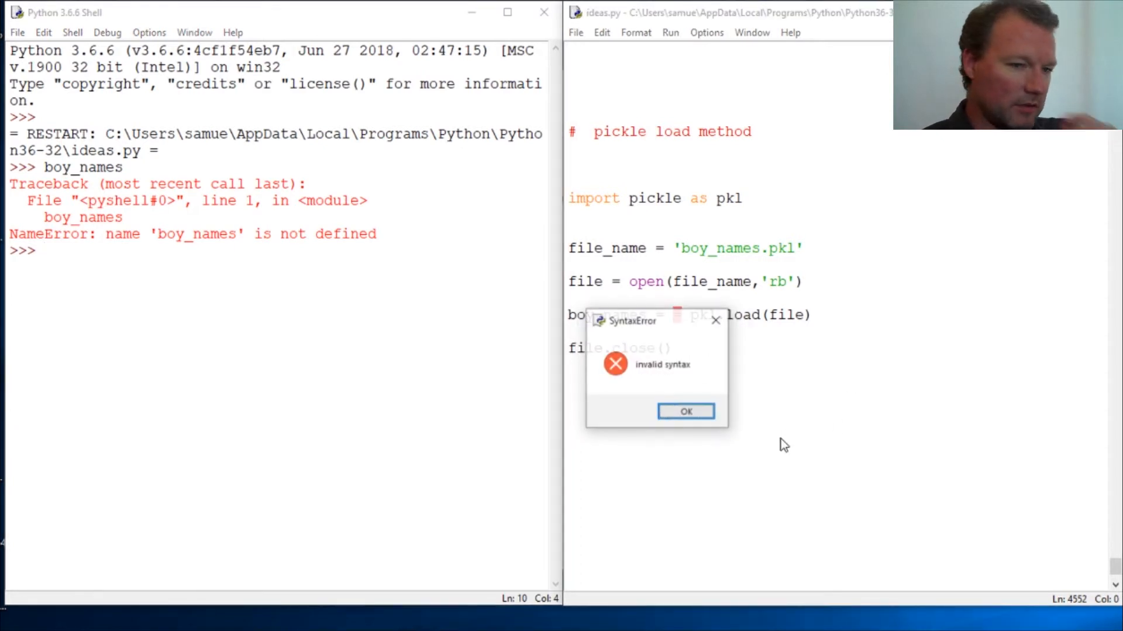
Dismiss the syntax error, fix the line to boy_names = pkl.load(file), and rerun with F5.
left_click(684, 411)
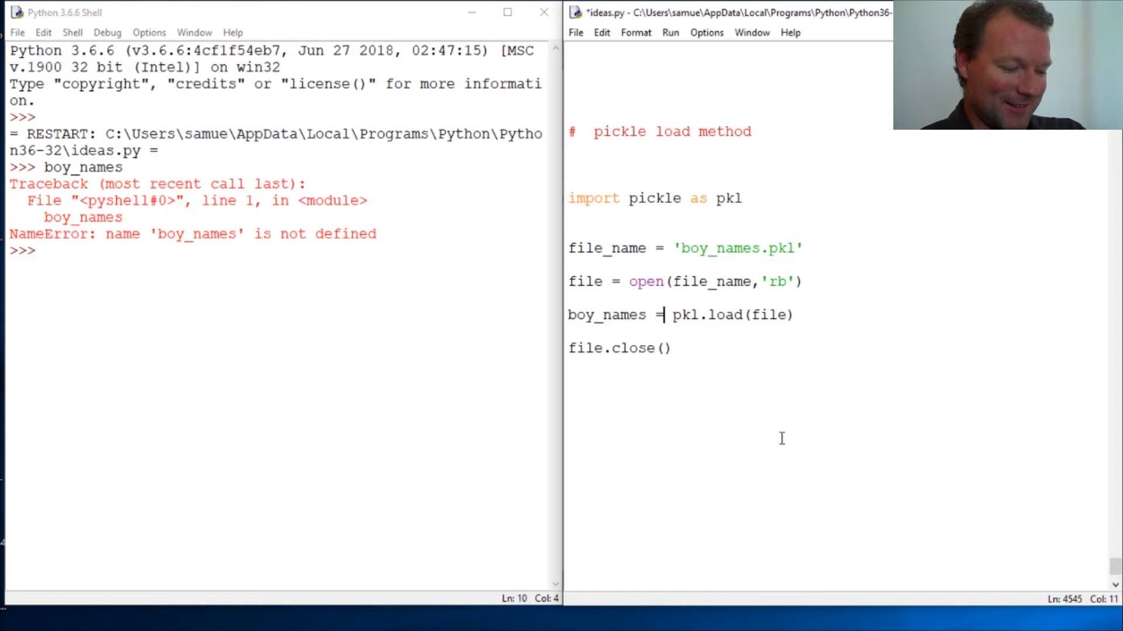
key("F5")
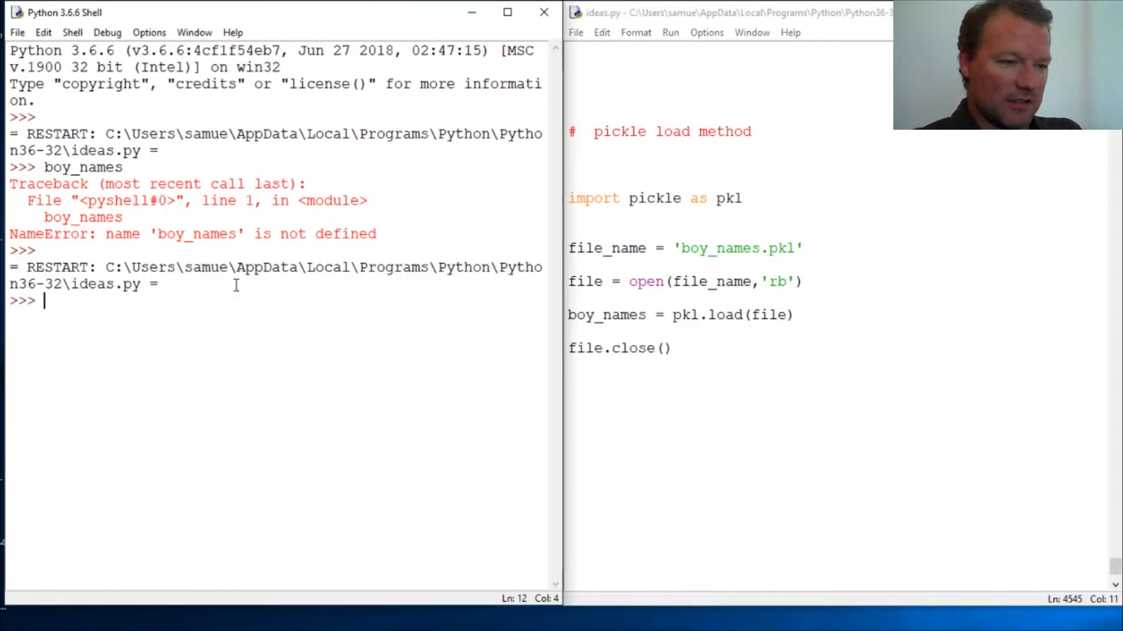
Evaluate boy_names in the shell to print the 25365 rows x 5 columns DataFrame.
type("boy_nm")
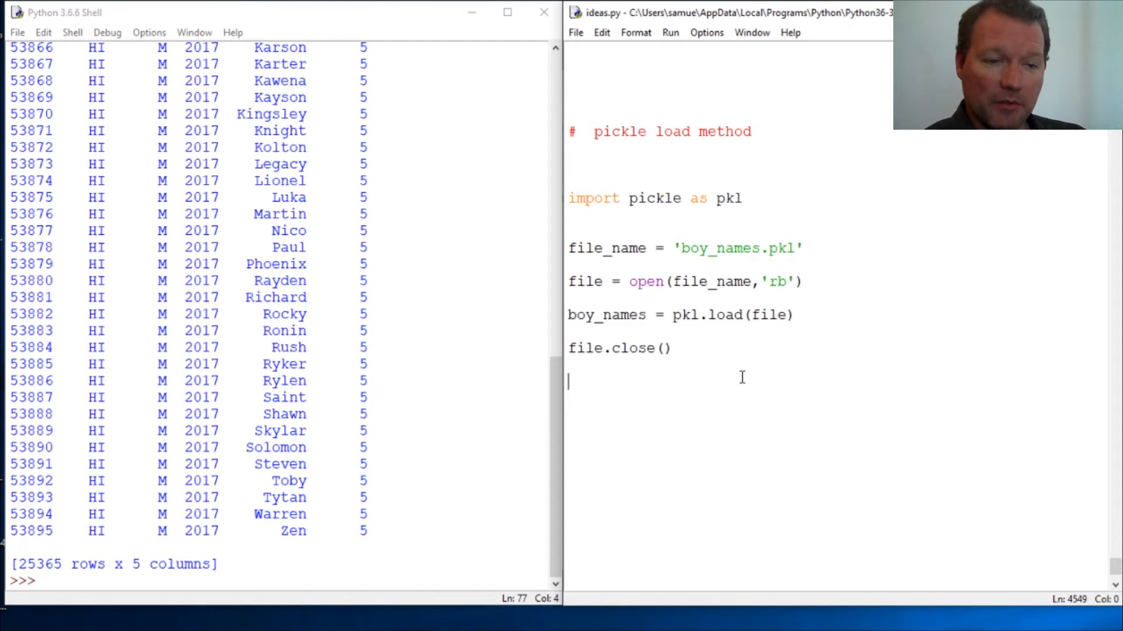
mouse_move(750, 324)
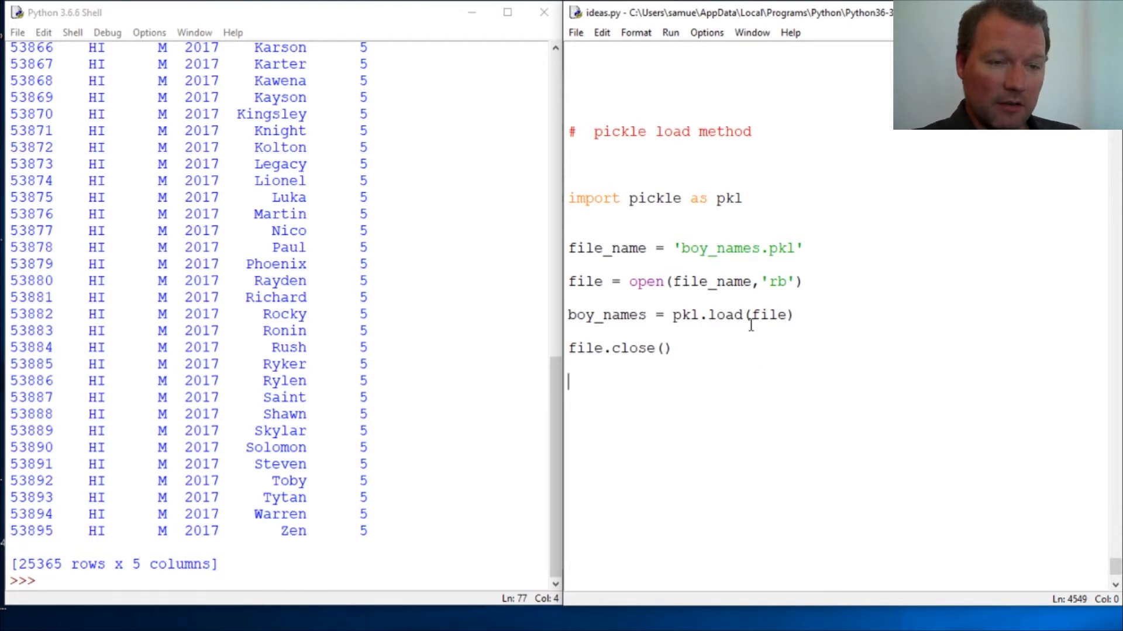
left_click(669, 282)
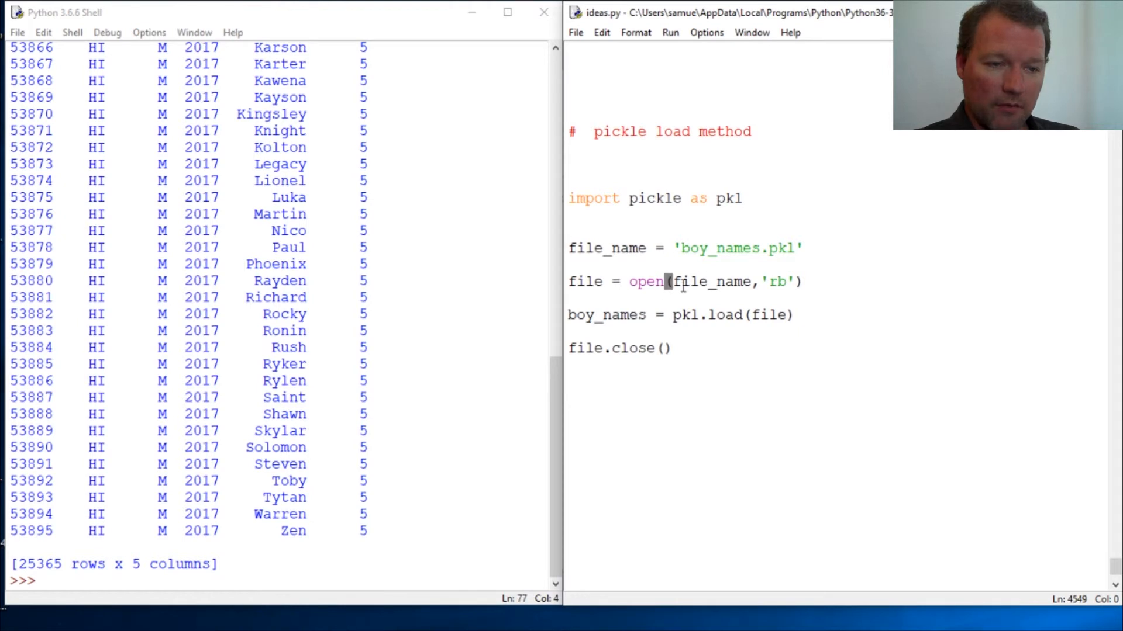
double_click(773, 282)
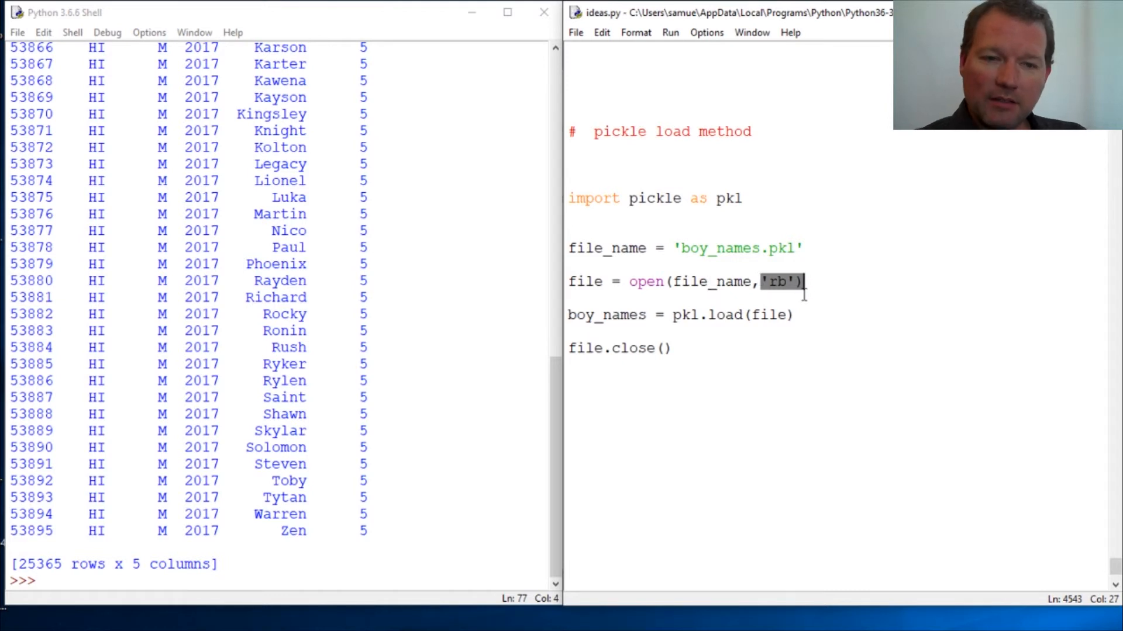
mouse_move(705, 348)
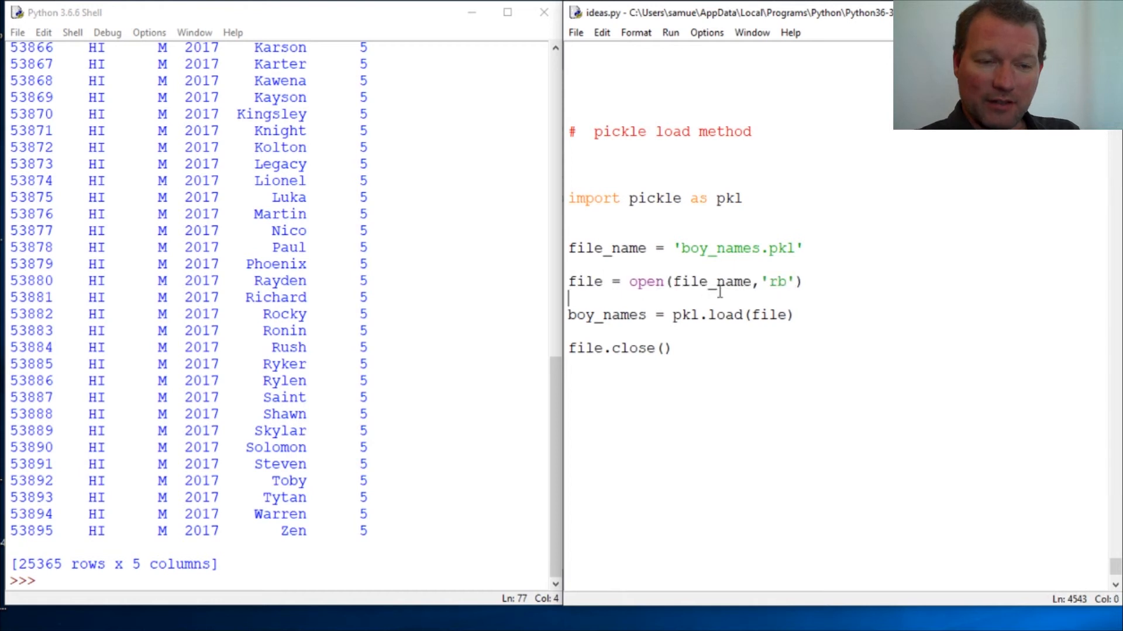
double_click(776, 282)
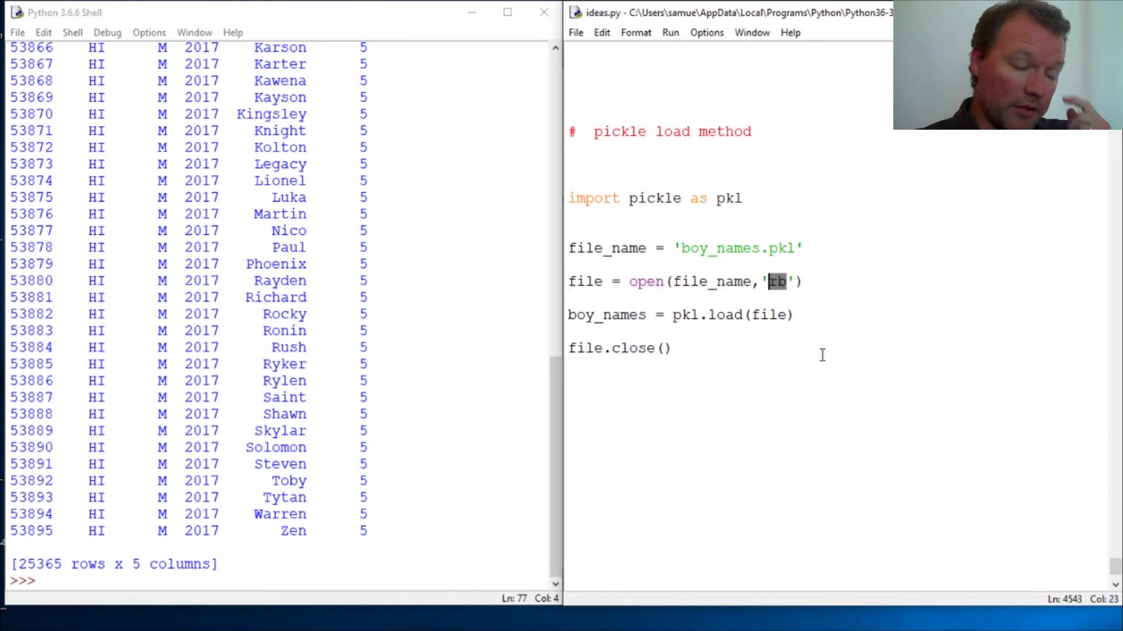